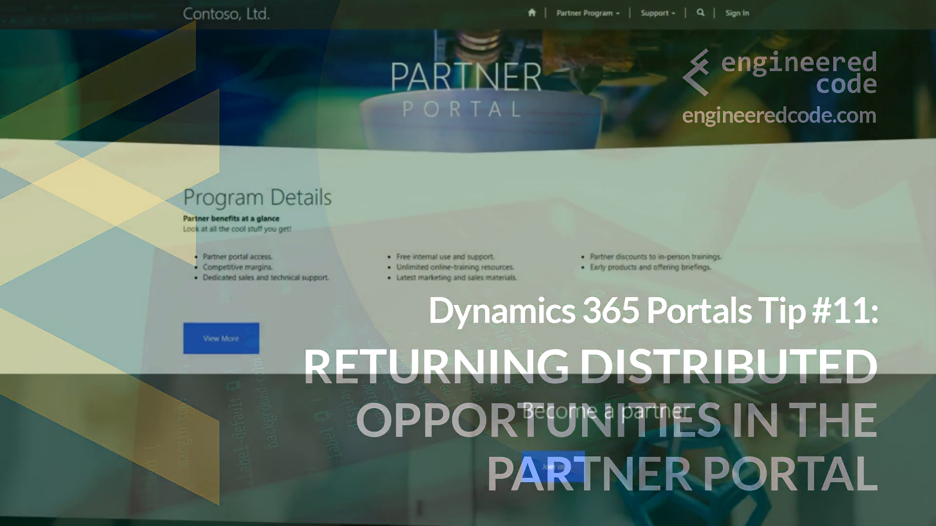
Locate the A. Datum Business Account row in Managed Opportunities and select its details.
scroll(down, 3)
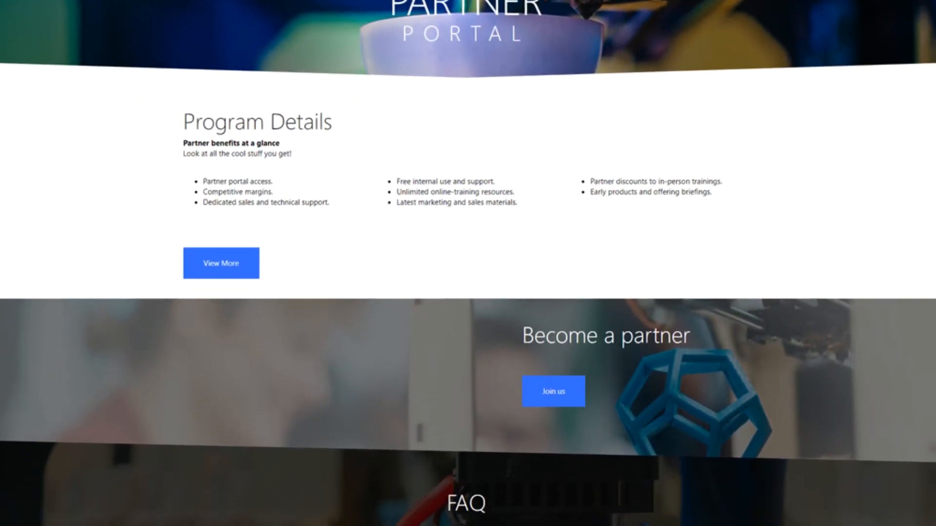
scroll(down, 3)
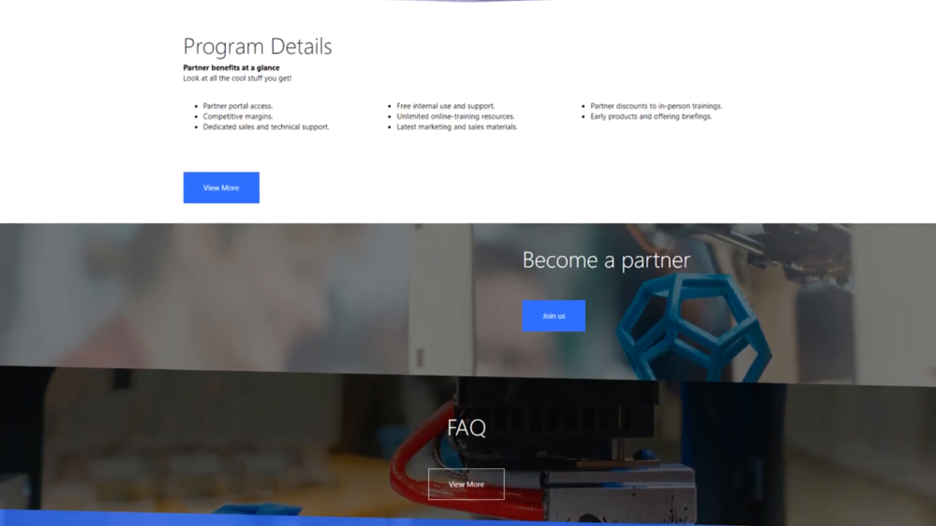
scroll(down, 3)
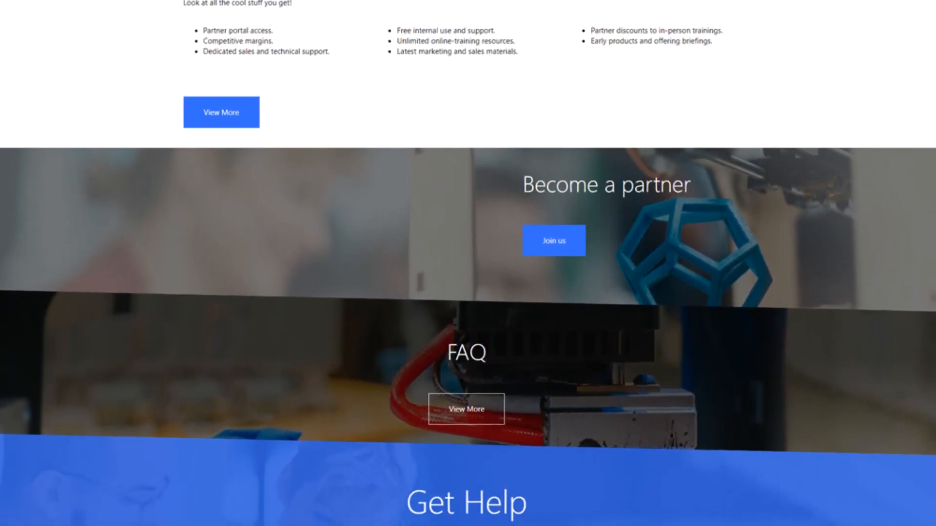
scroll(down, 3)
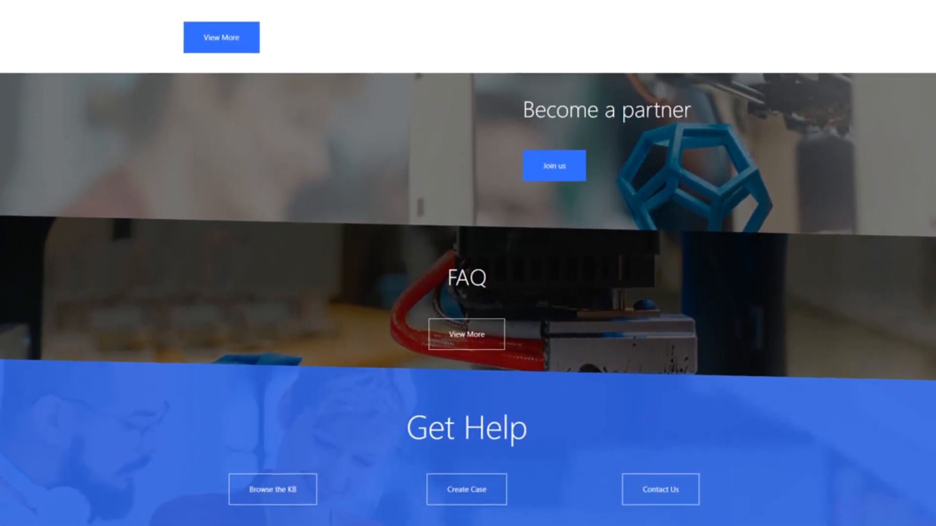
scroll(down, 3)
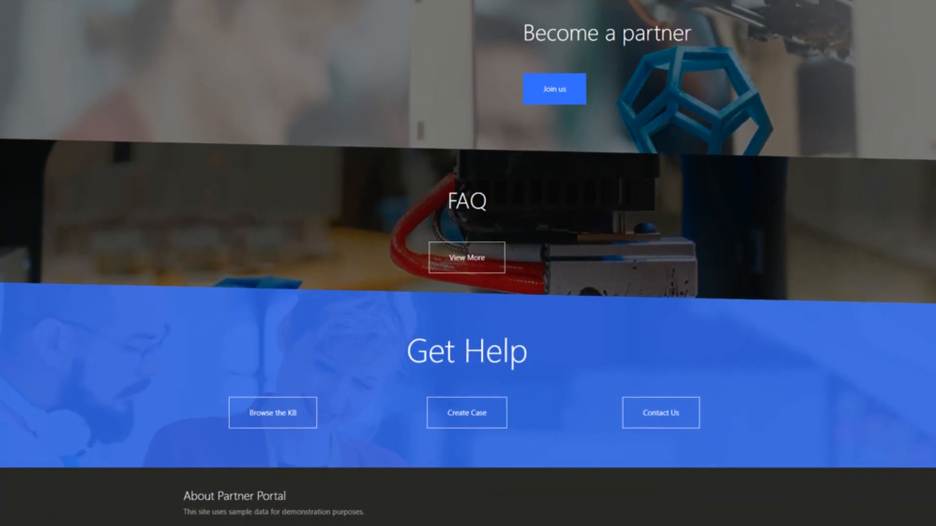
scroll(down, 3)
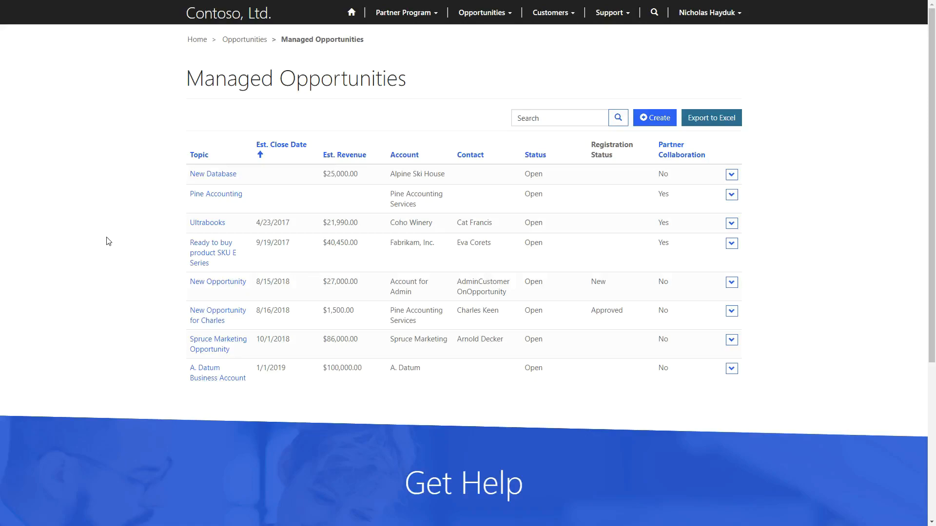
mouse_move(694, 399)
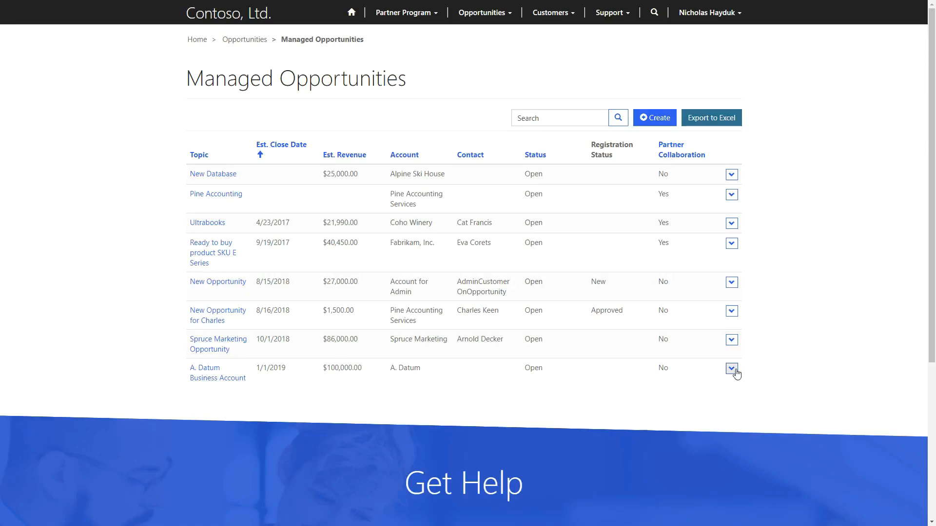
click(731, 369)
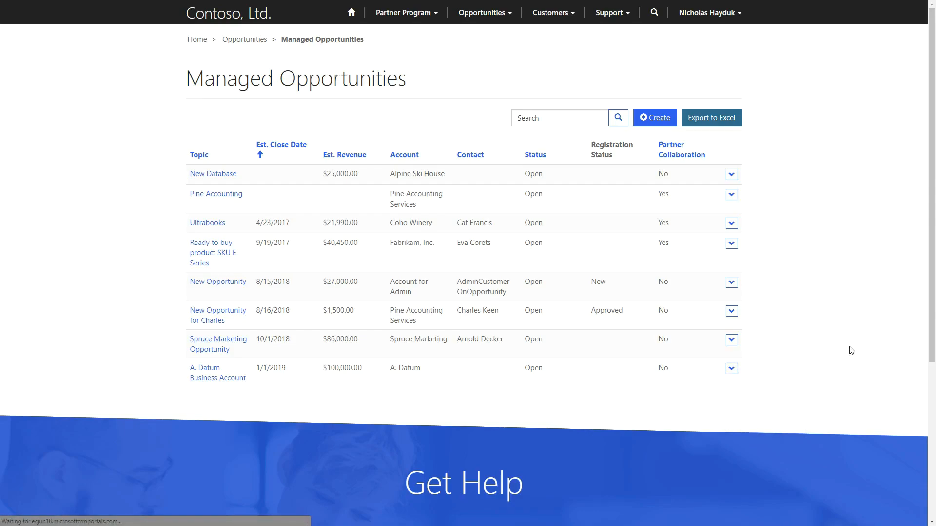
click(218, 372)
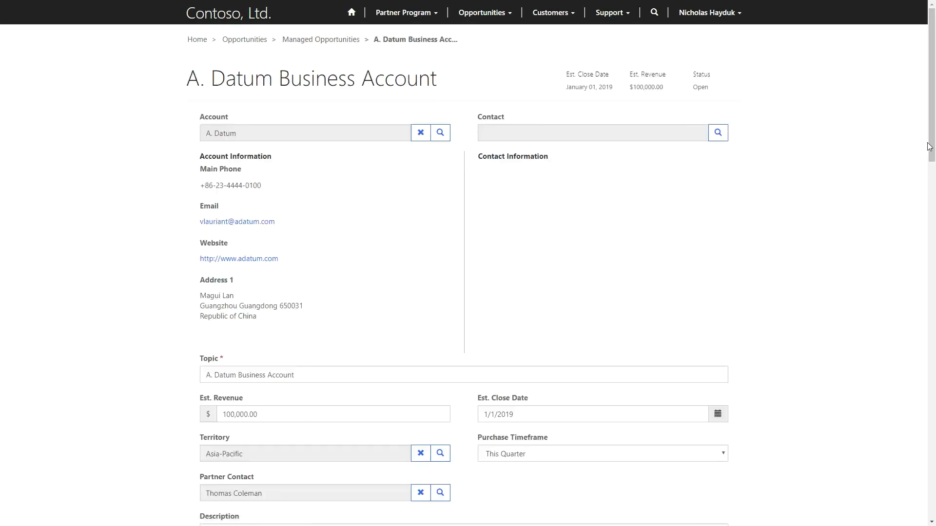
scroll(down, 3)
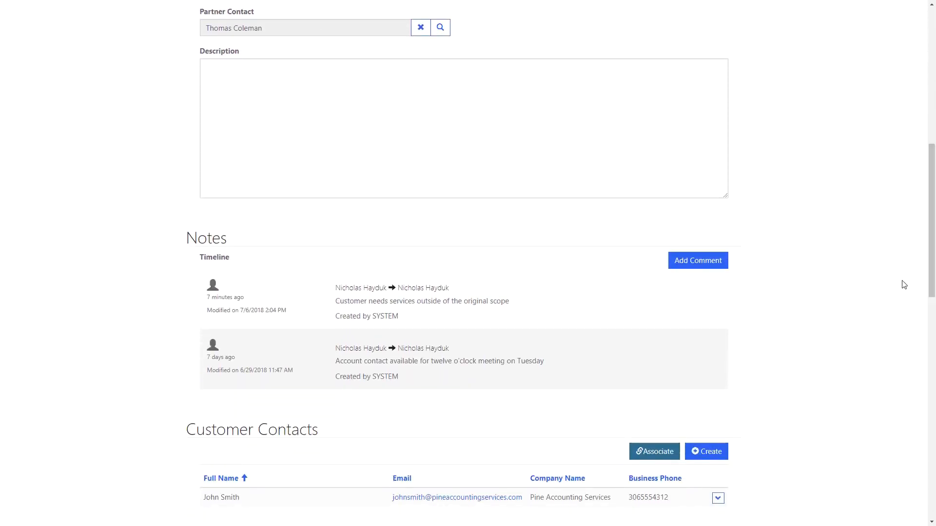
mouse_move(749, 338)
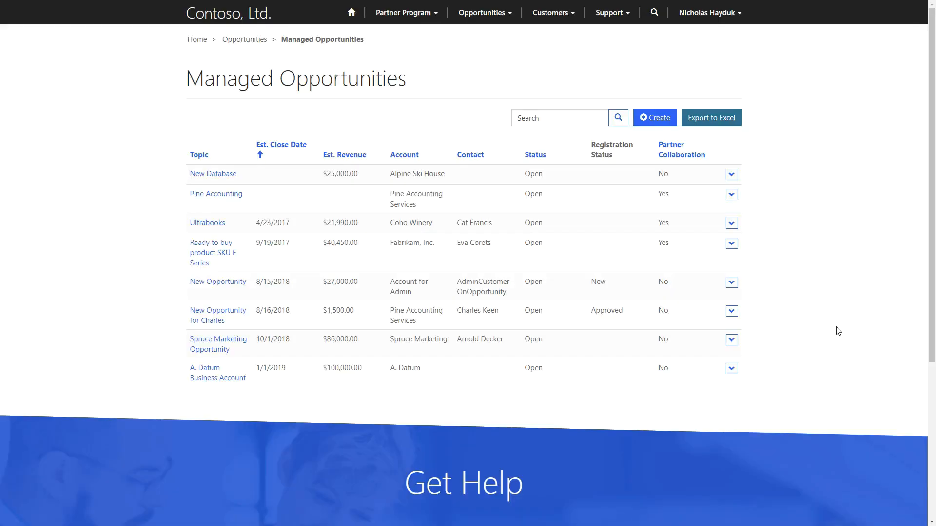
mouse_move(758, 374)
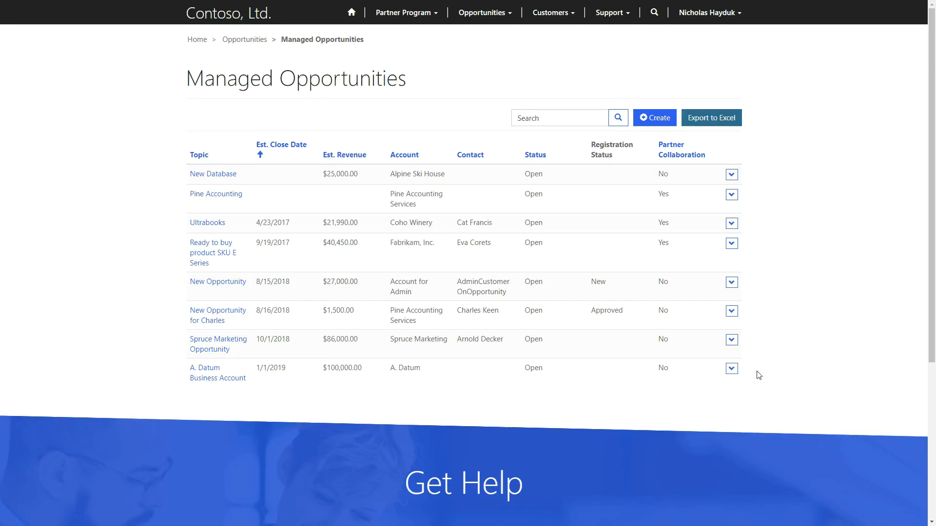
Choose Return from the A. Datum Business Account row's actions menu.
click(730, 368)
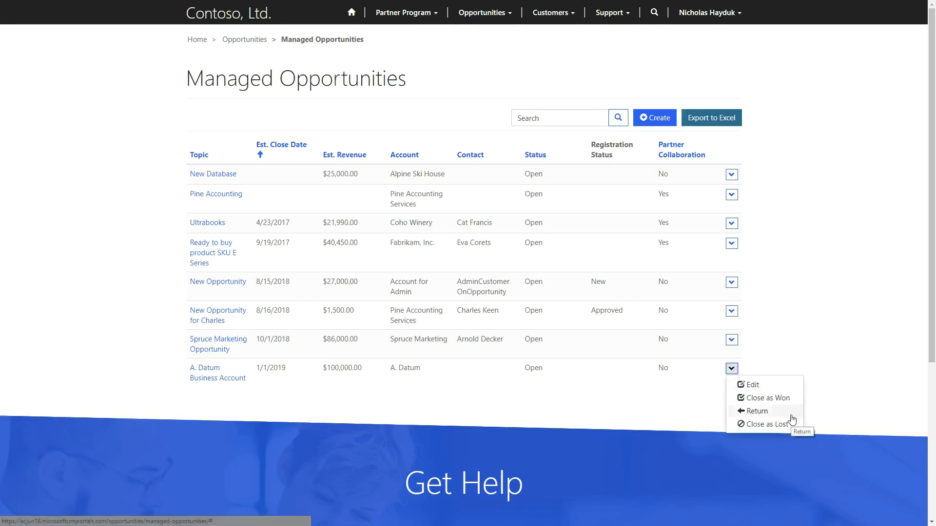
click(751, 384)
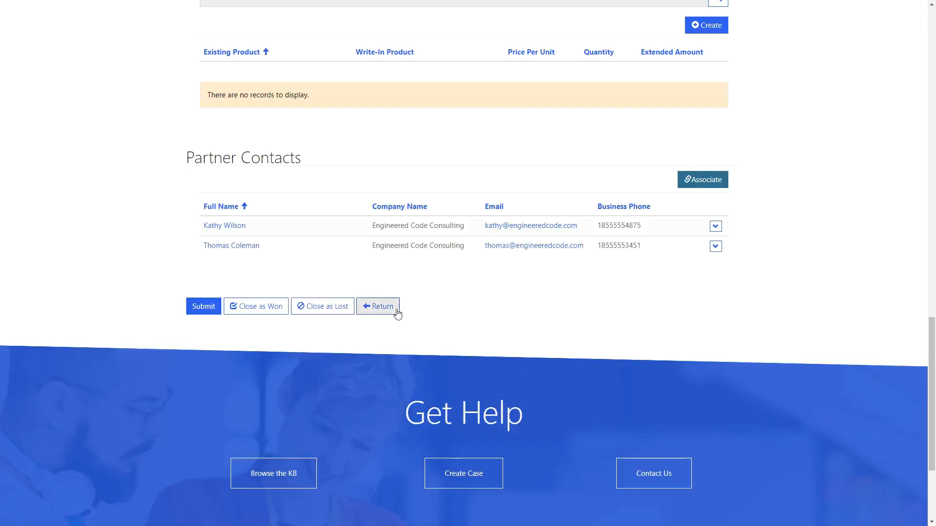
Confirm returning the A. Datum Business Account opportunity from the opportunity form.
click(377, 306)
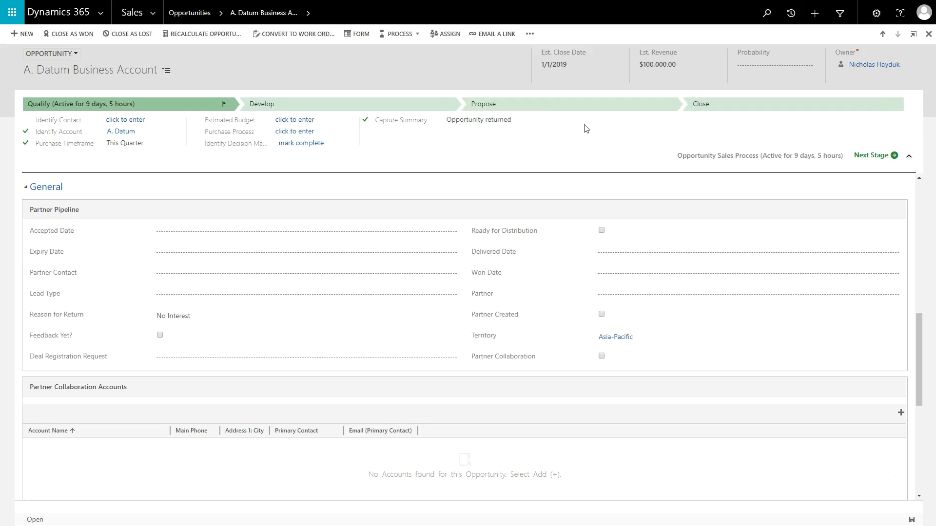
mouse_move(580, 129)
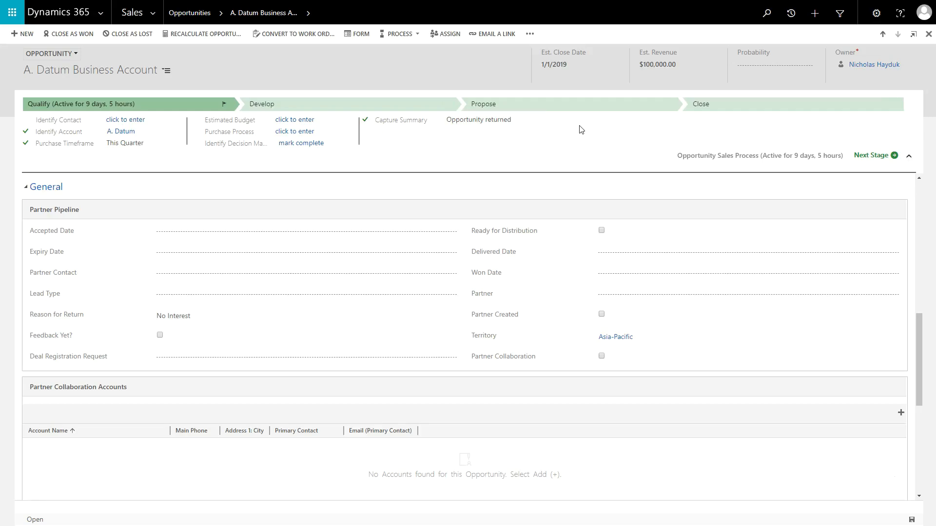
View the A. Datum Business Account opportunity's Partner Pipeline details in Dynamics 365 Sales.
click(298, 274)
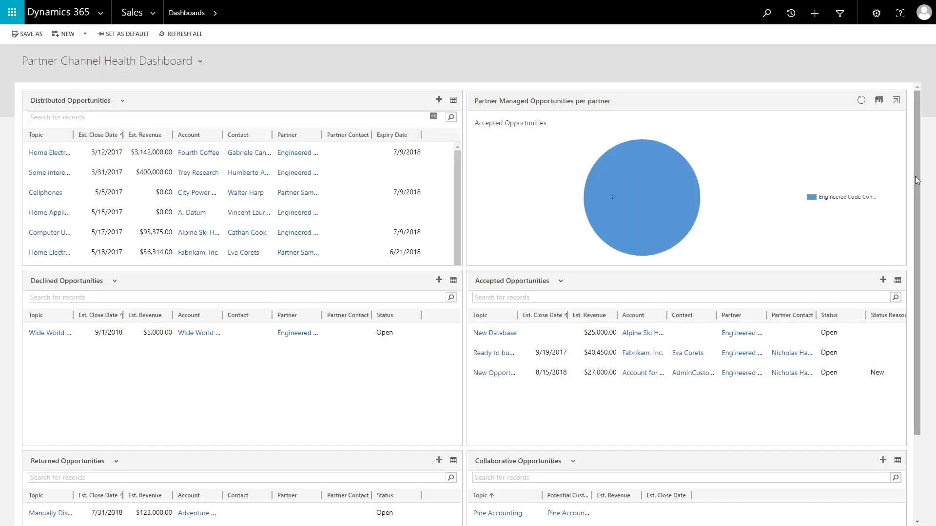
Select the A. Datum Business Account row under Returned Opportunities on the dashboard.
scroll(down, 3)
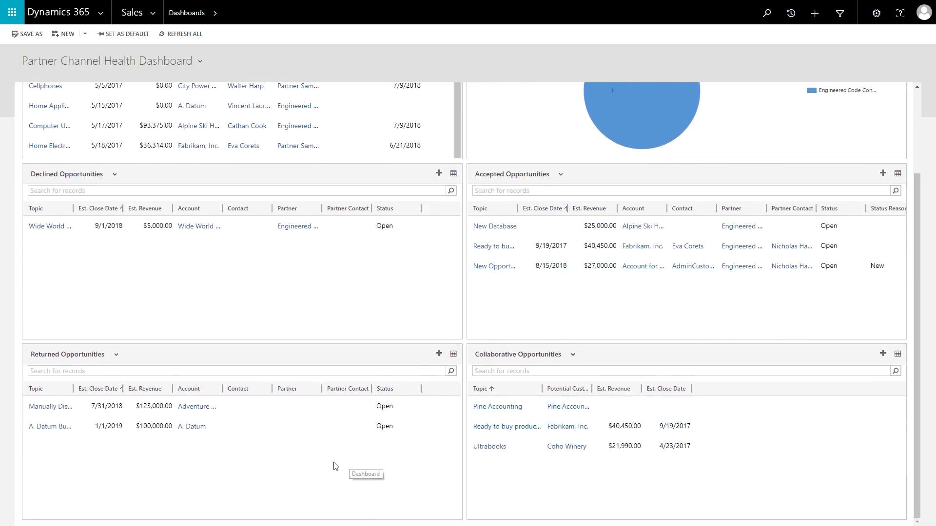
click(46, 426)
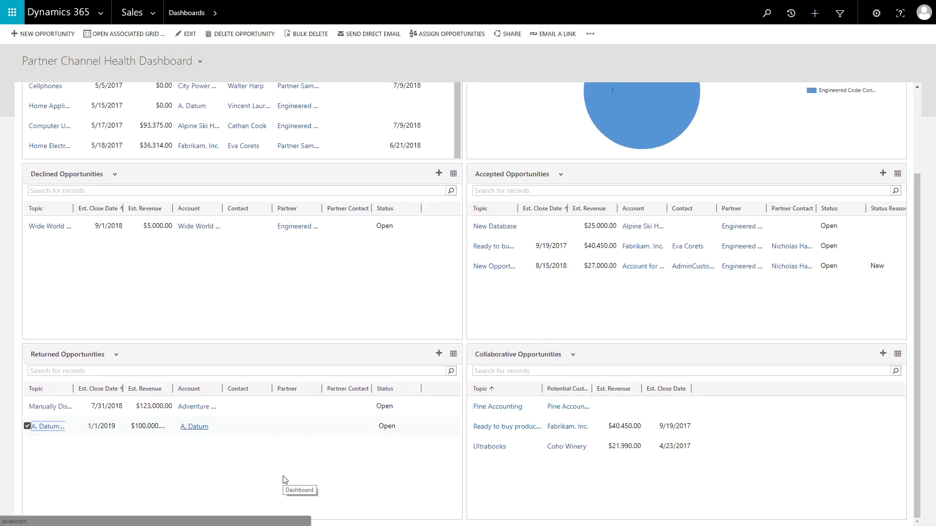